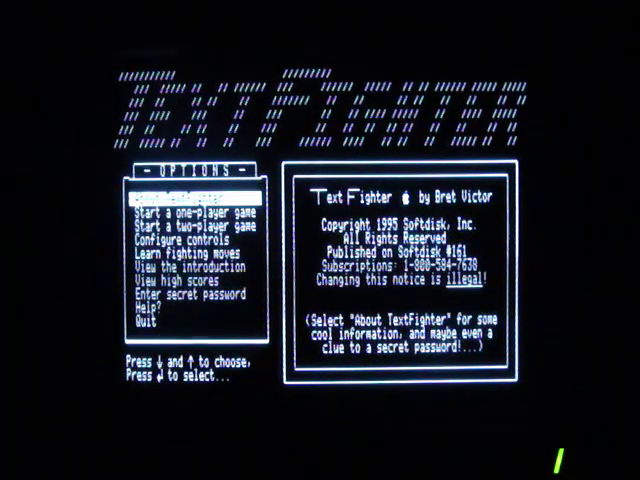
Move the selection through the OPTIONS menu toward the game mode to start
key("down")
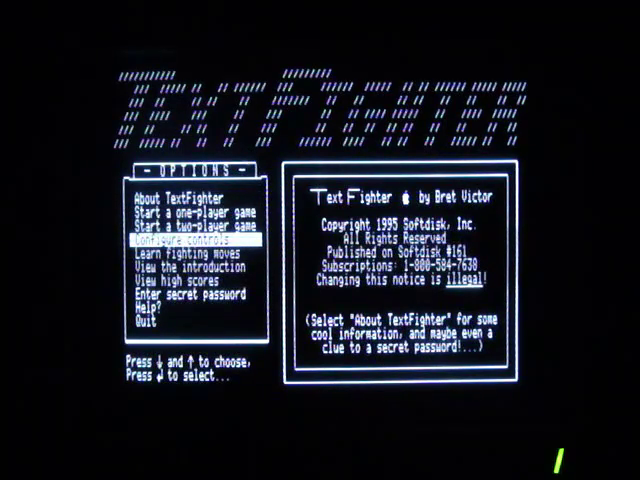
key("up")
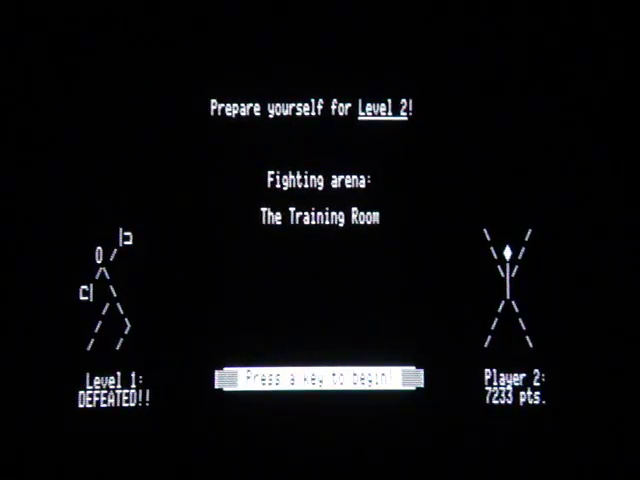
Start the Level 2 fight in The Training Room and play on until the game ends
key("space")
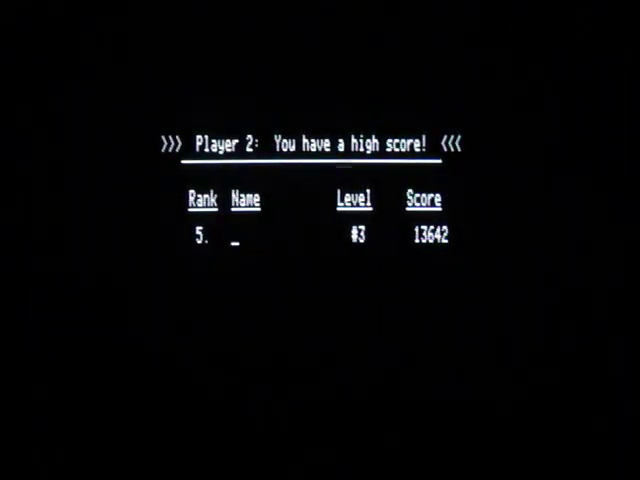
Enter the initials BDP for Player 2's rank-5 high score of 13642 points
type("BDP")
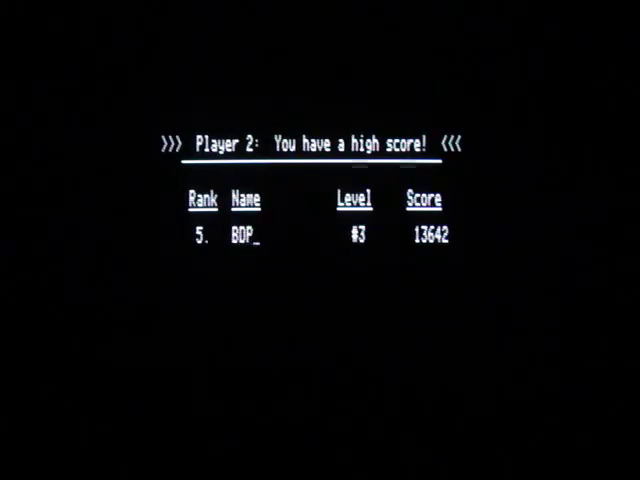